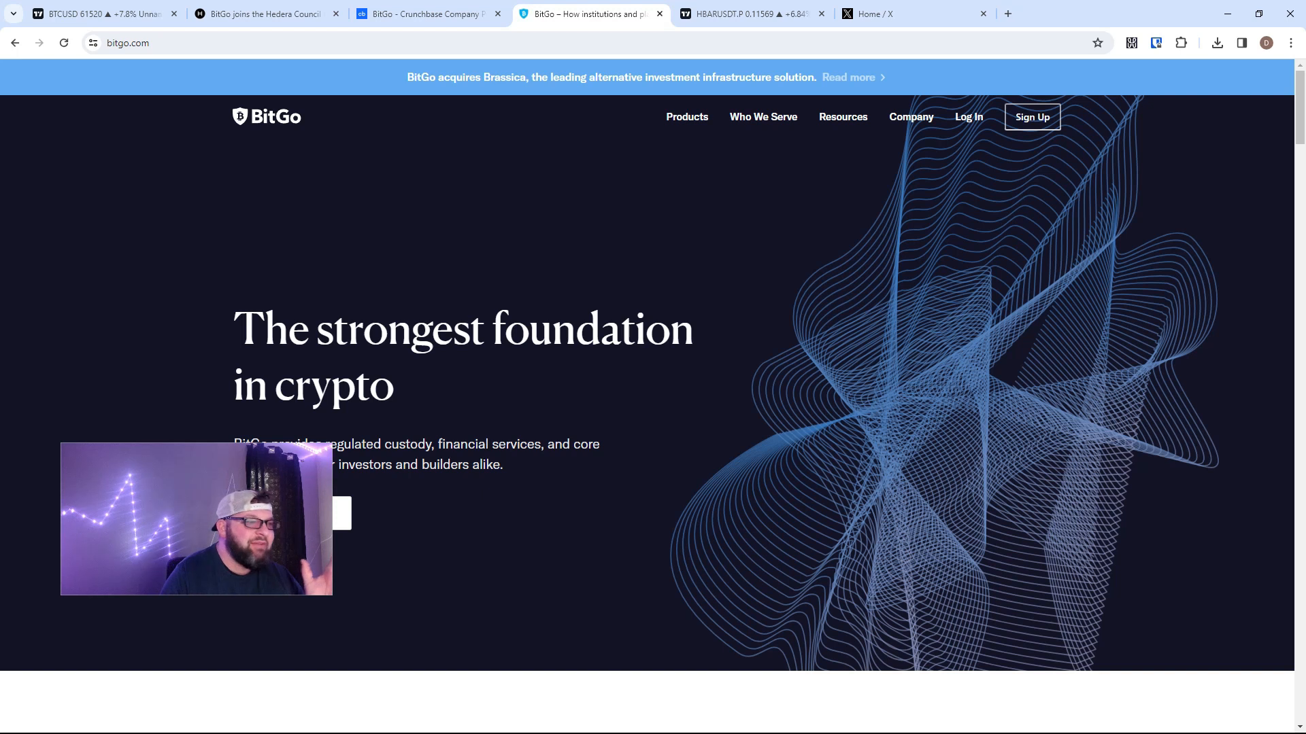
# - Review BitGo's Crunchbase profile, then search Google for 'bitgo net worth', showing a $1.75B valuation
pyautogui.click(687, 116)
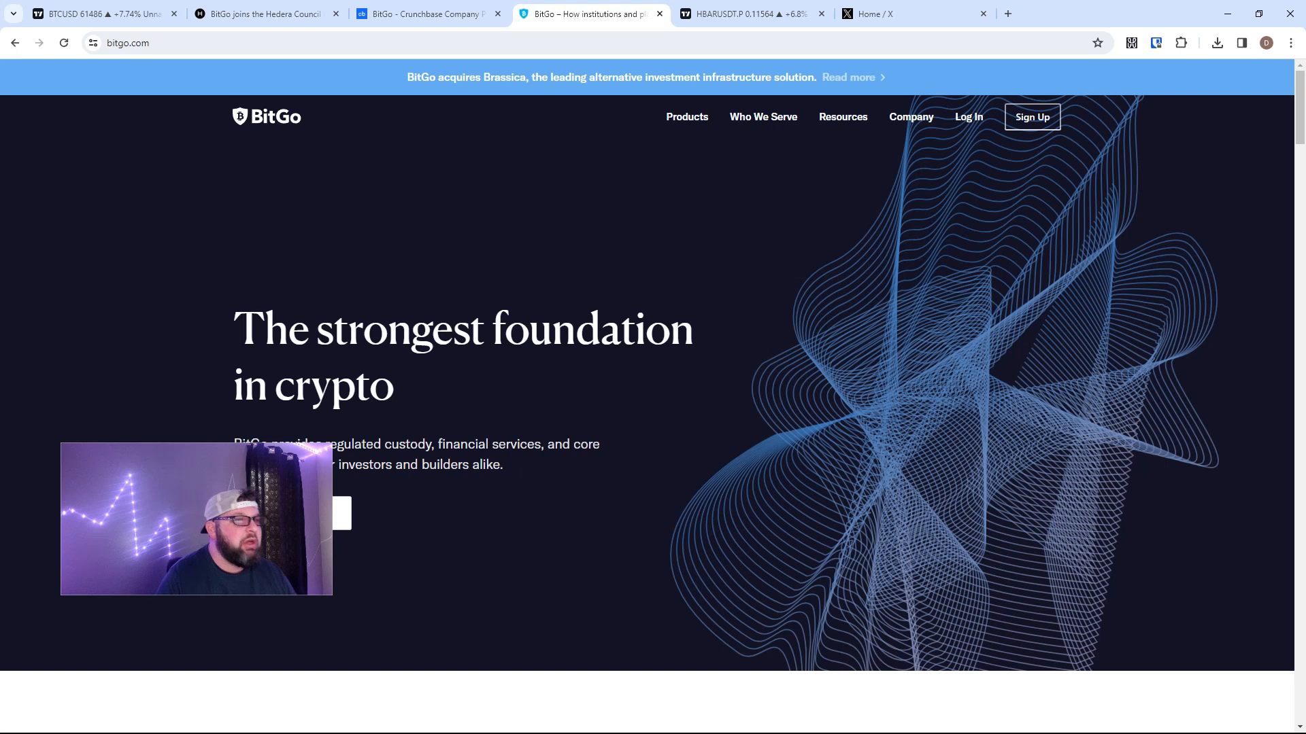
pyautogui.click(424, 14)
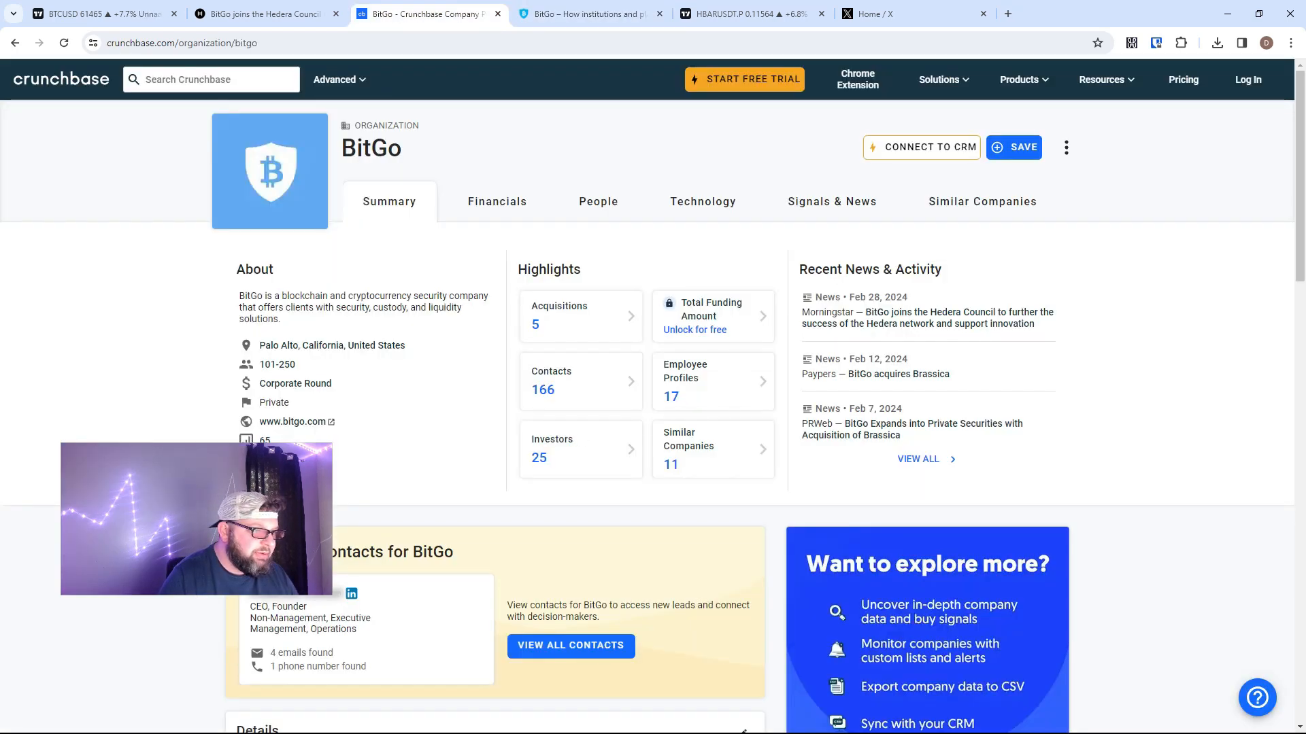
pyautogui.click(423, 14)
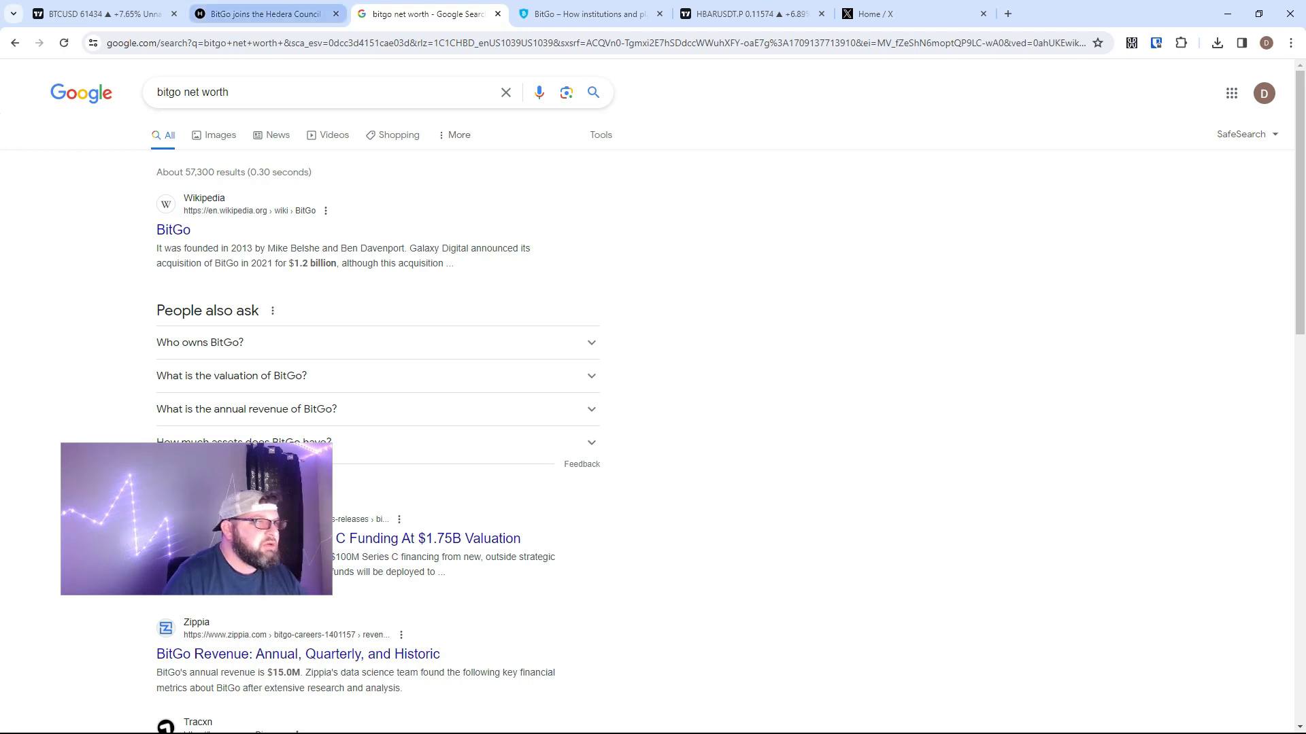
# - Switch to the Hedera blog article on BitGo joining the Hedera Council and scroll through it
pyautogui.click(258, 14)
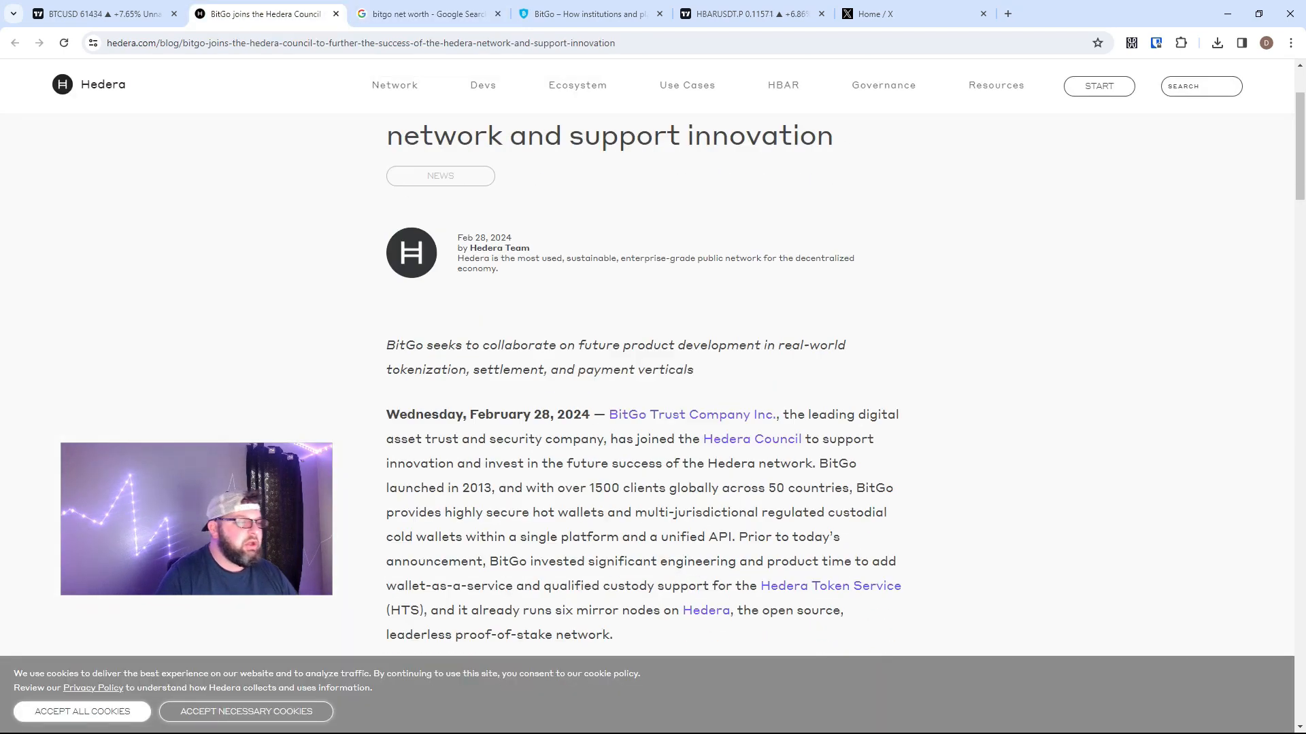
pyautogui.scroll(-3)
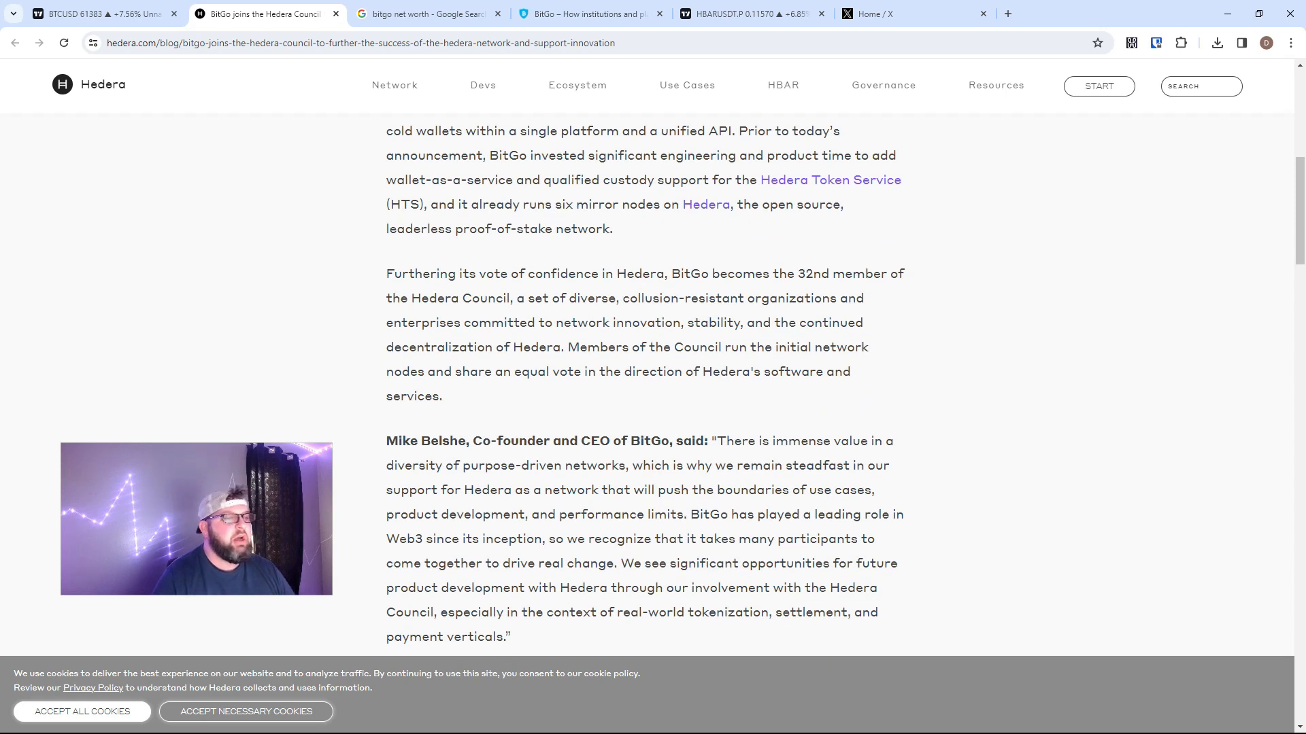
pyautogui.scroll(-3)
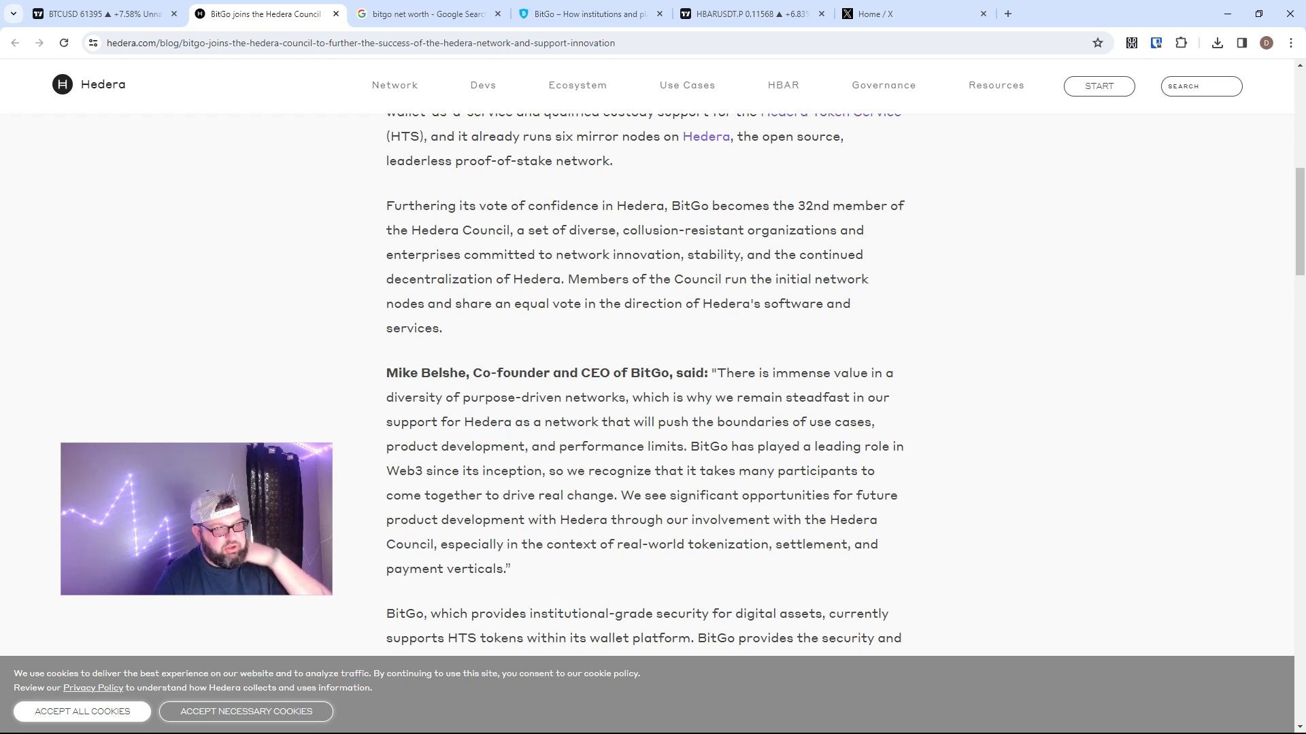
pyautogui.scroll(-3)
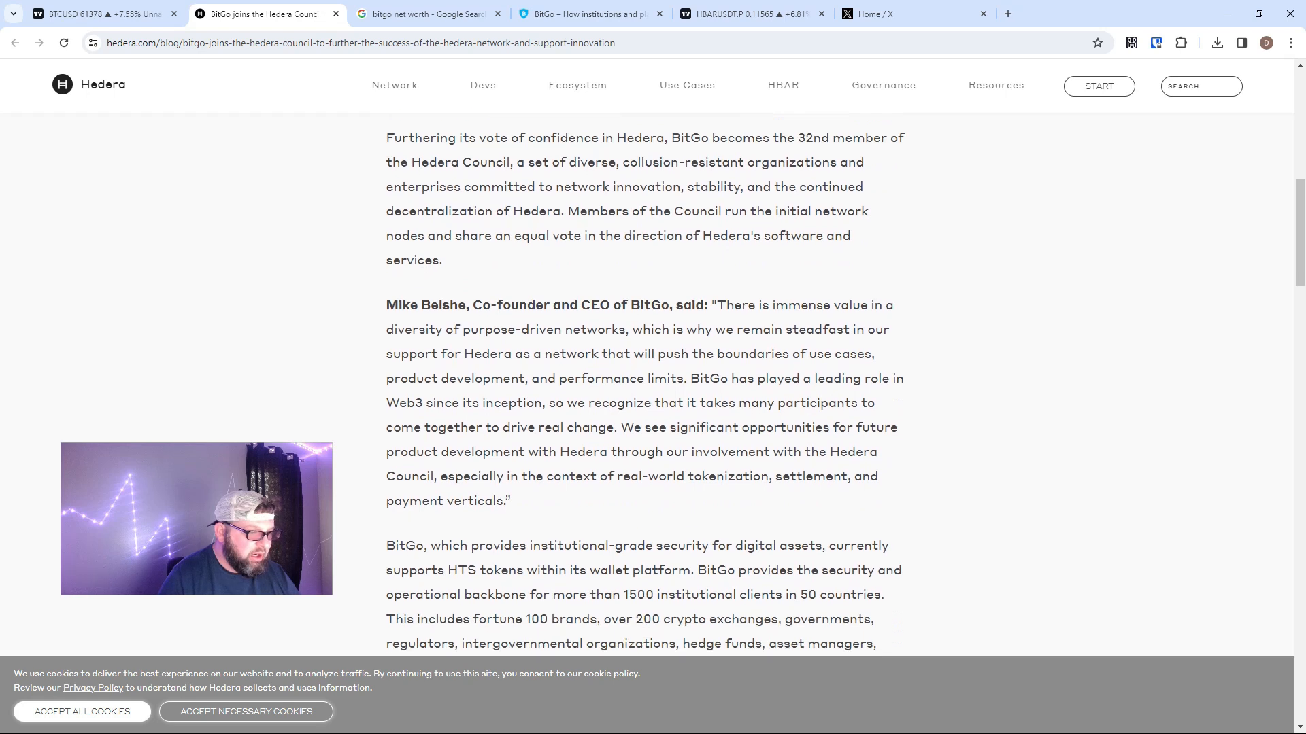
pyautogui.scroll(-3)
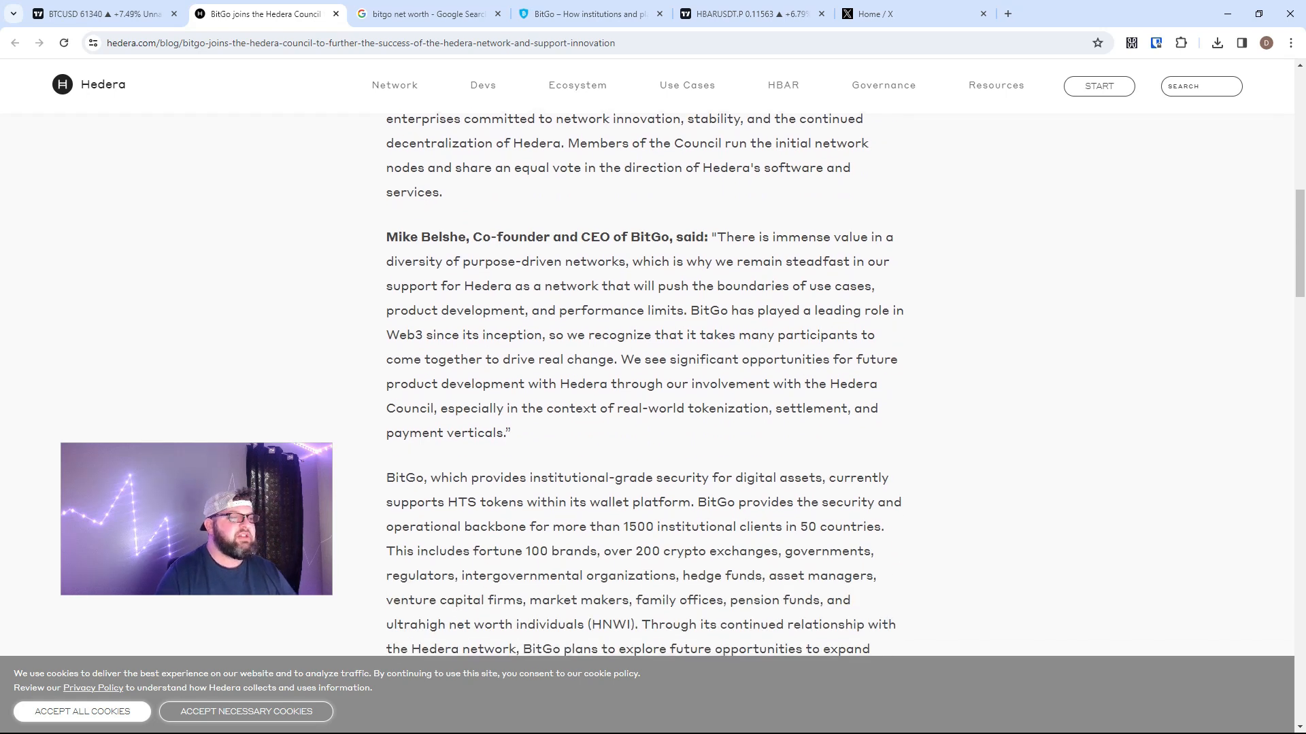
pyautogui.scroll(-3)
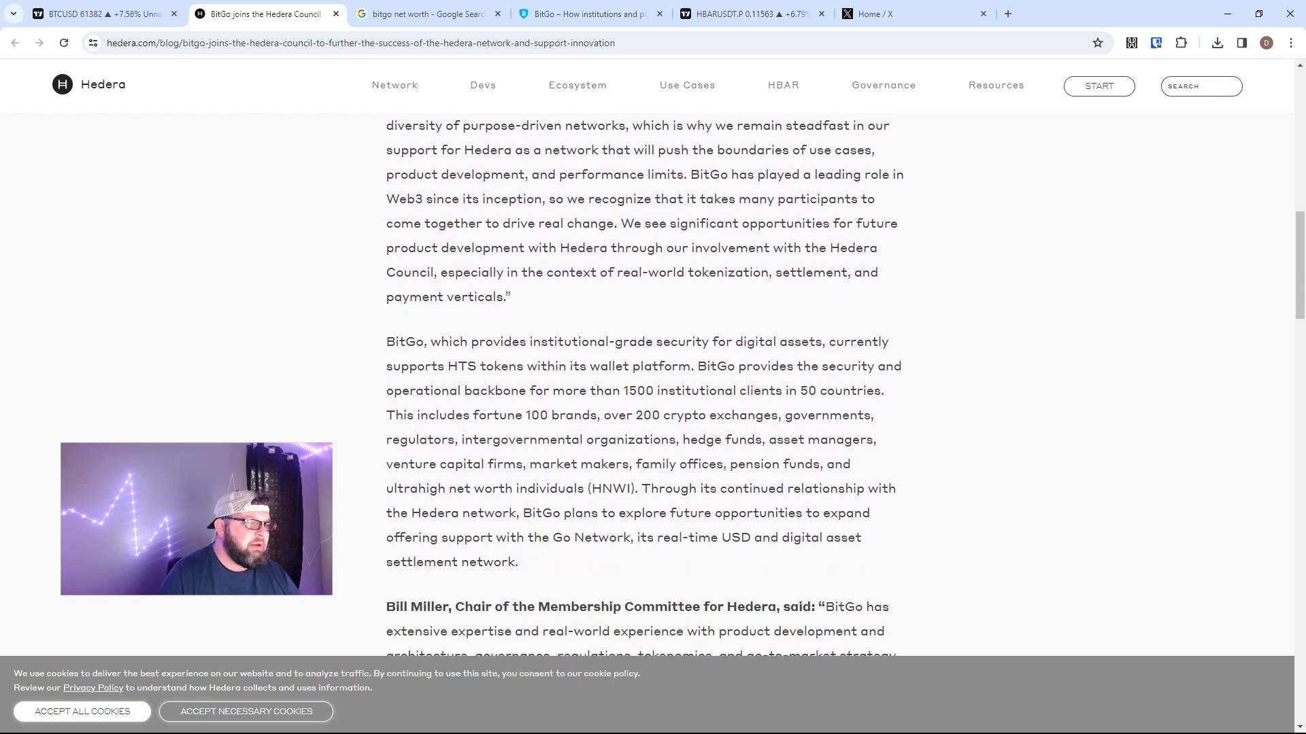
pyautogui.scroll(-3)
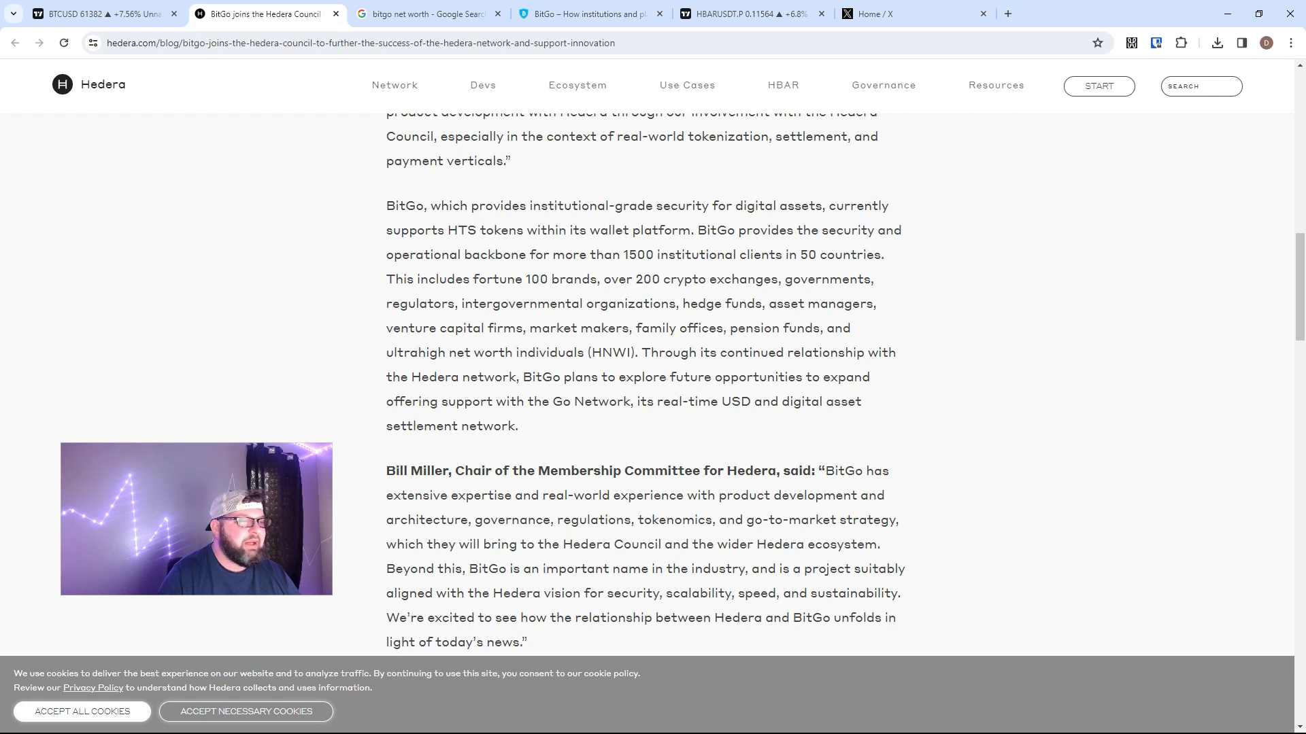
# - Scroll back up to the article's headline
pyautogui.scroll(3)
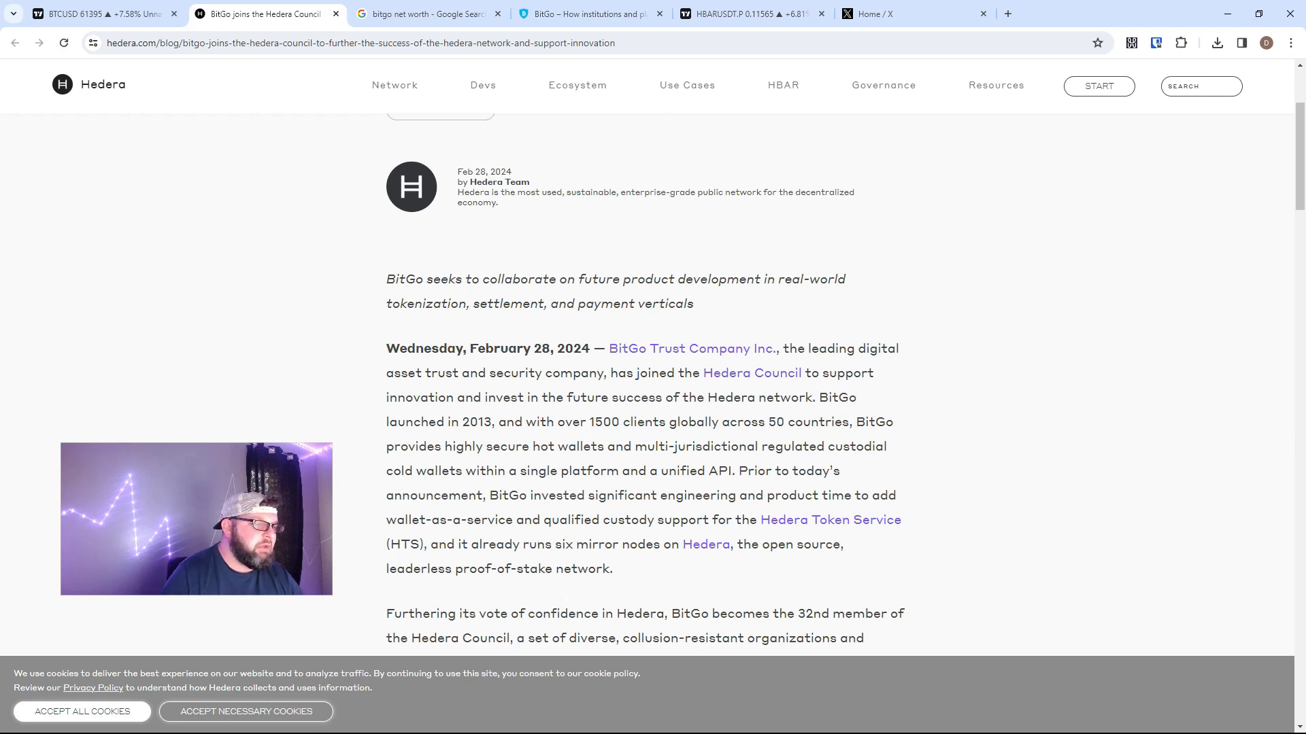
pyautogui.scroll(3)
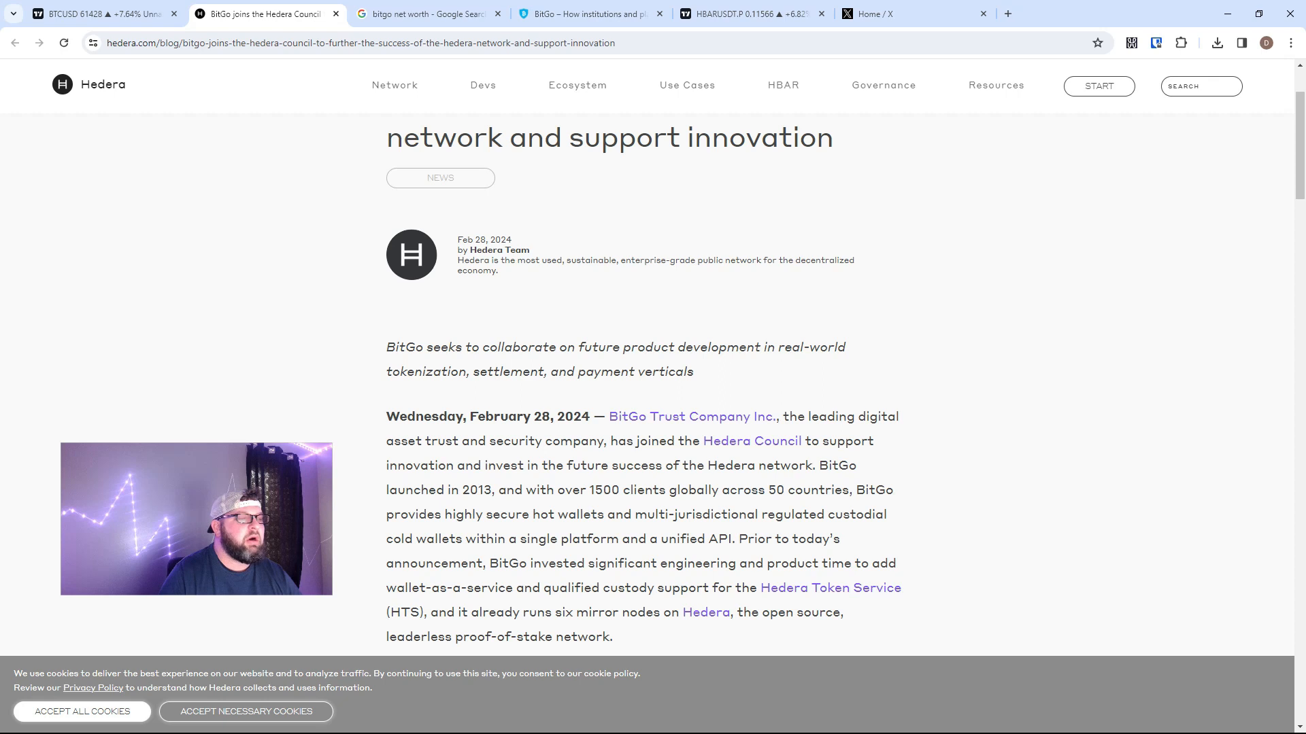
pyautogui.scroll(3)
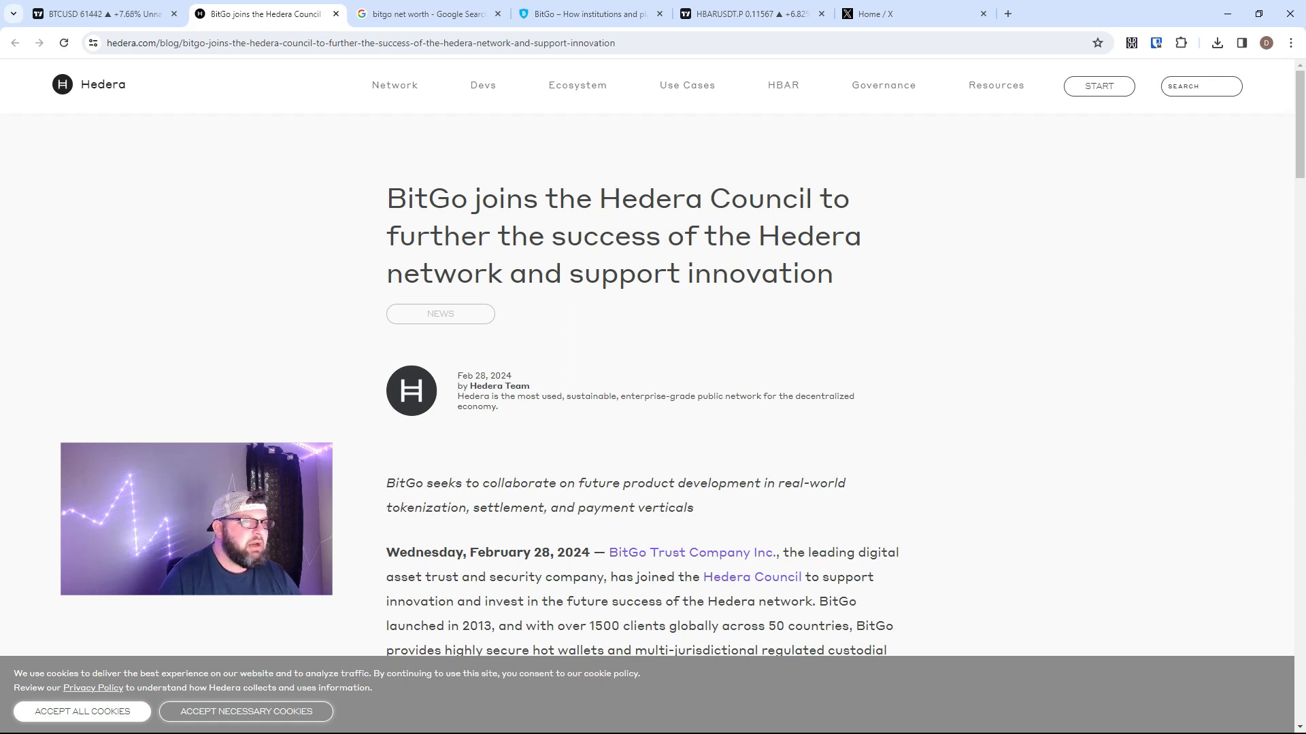
# - Show the TradingView 4-hour HBARUSDT.P perpetual futures chart, with HBAR near 0.1158
pyautogui.click(745, 14)
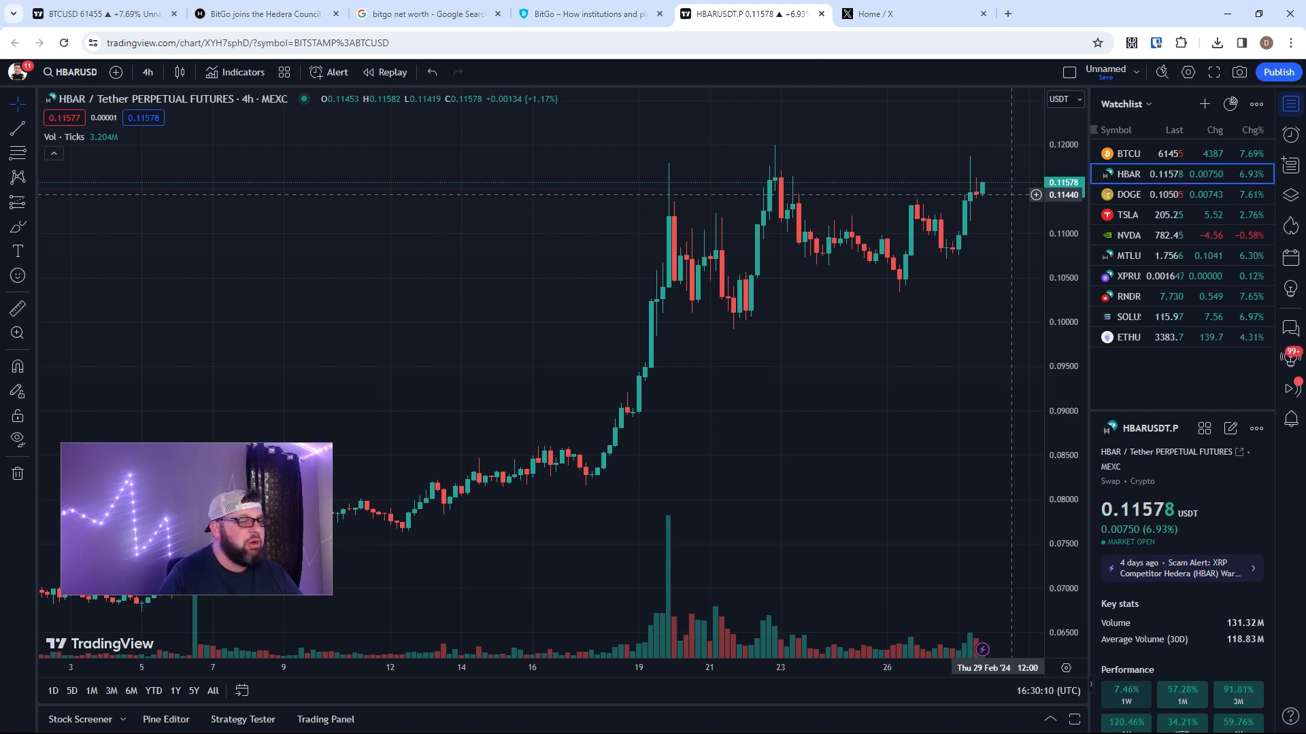
pyautogui.moveTo(768, 171)
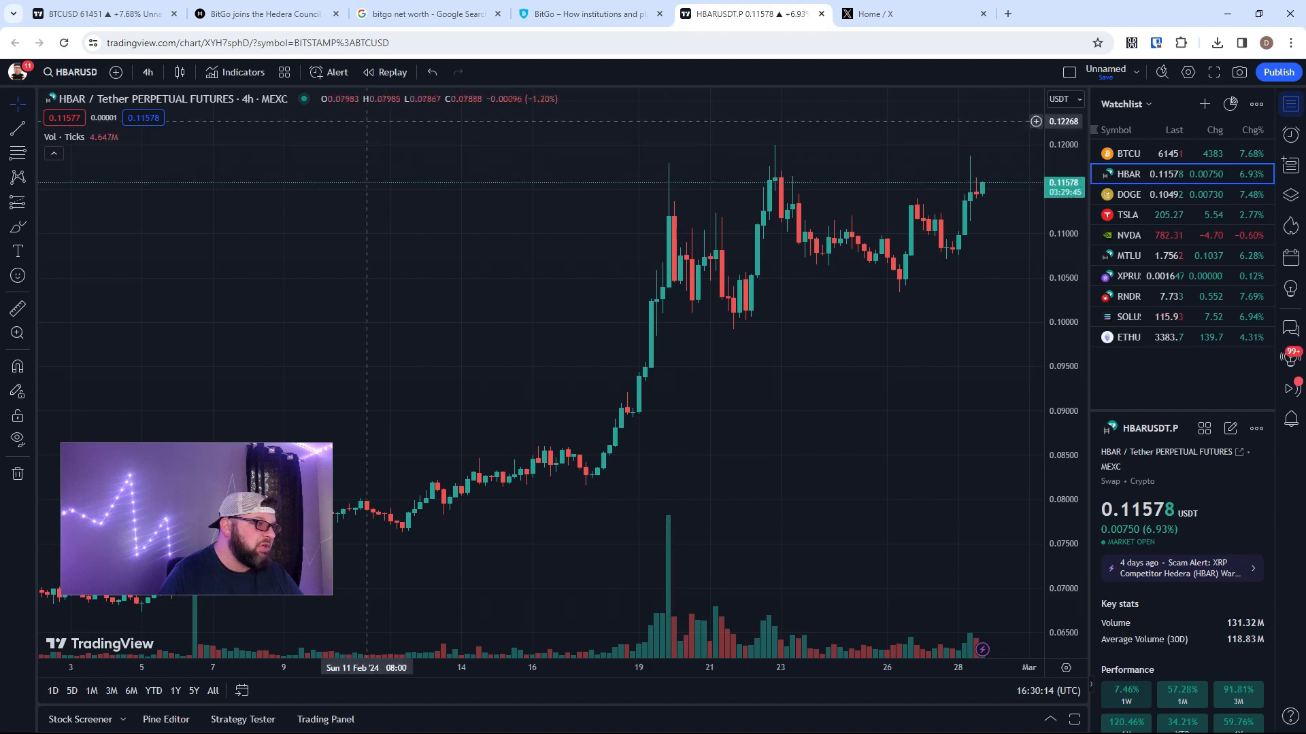
# - Switch to the TradingView 4-hour BTCUSD chart, with Bitcoin near 61,492
pyautogui.click(1128, 153)
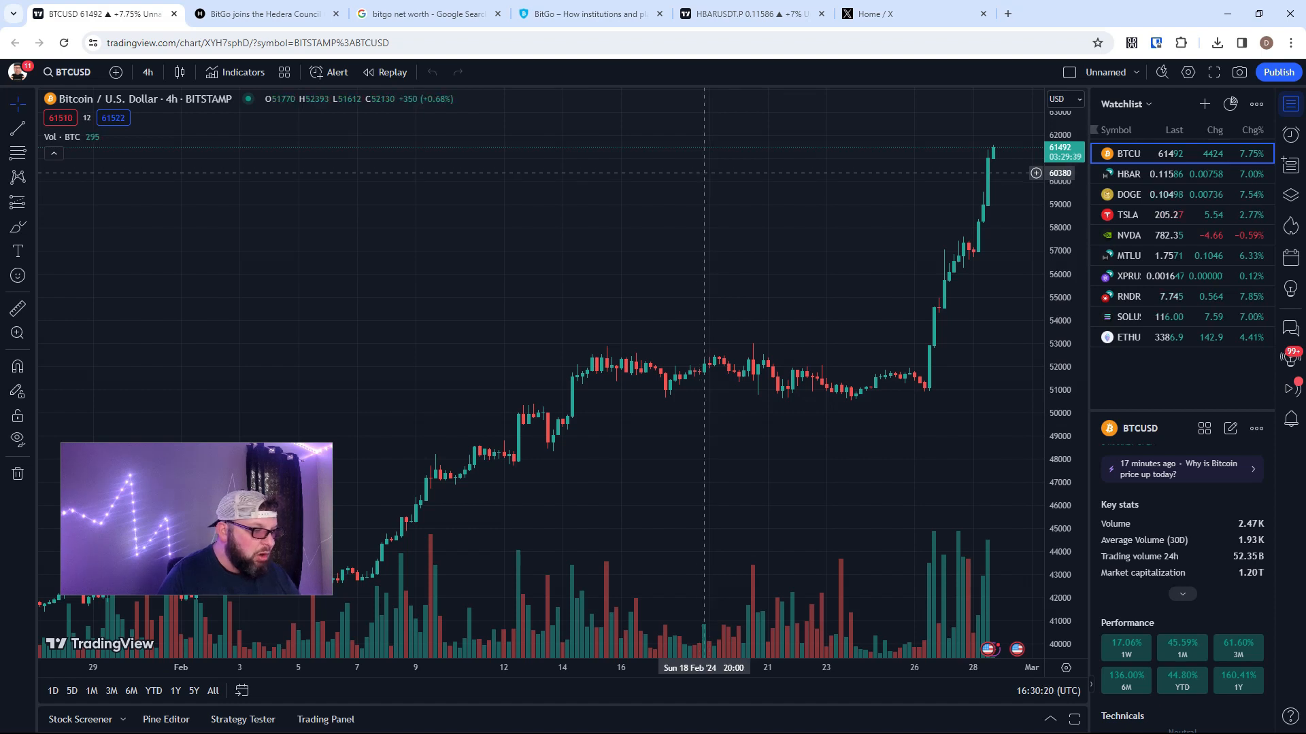
pyautogui.moveTo(718, 350)
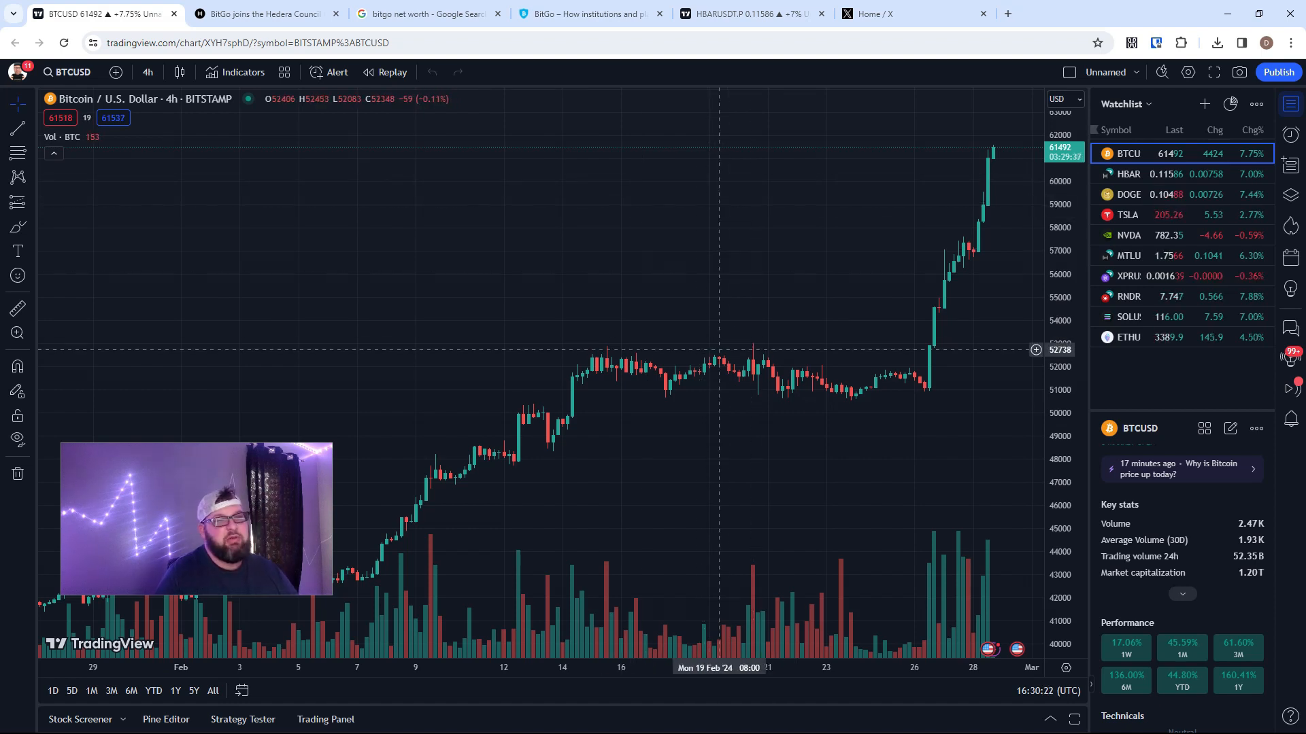
pyautogui.moveTo(709, 327)
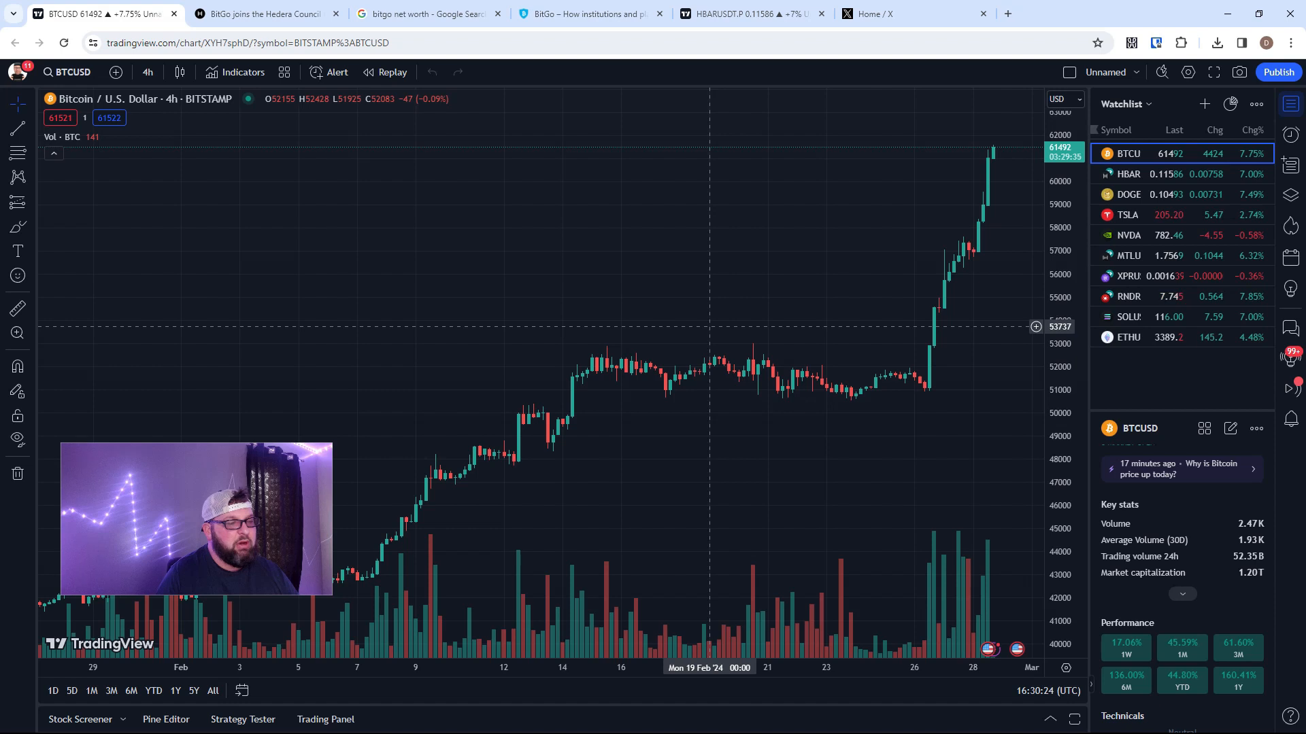